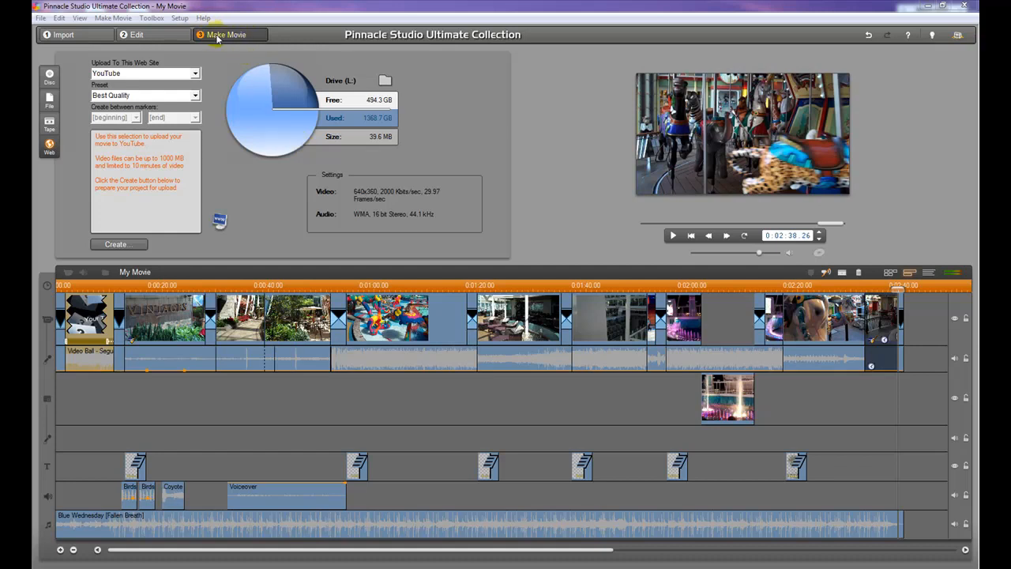
mouse_move(231, 44)
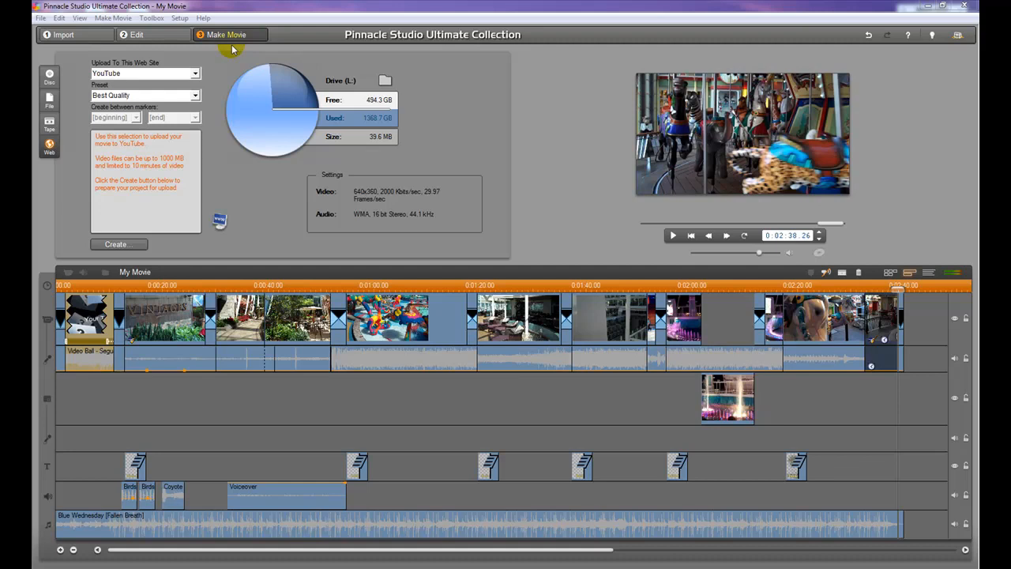
mouse_move(256, 65)
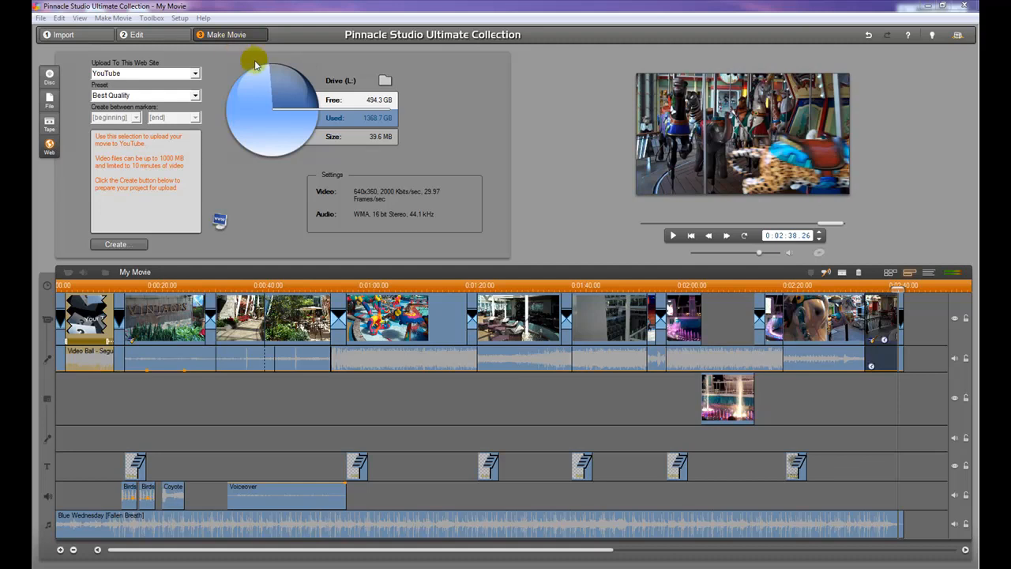
mouse_move(235, 44)
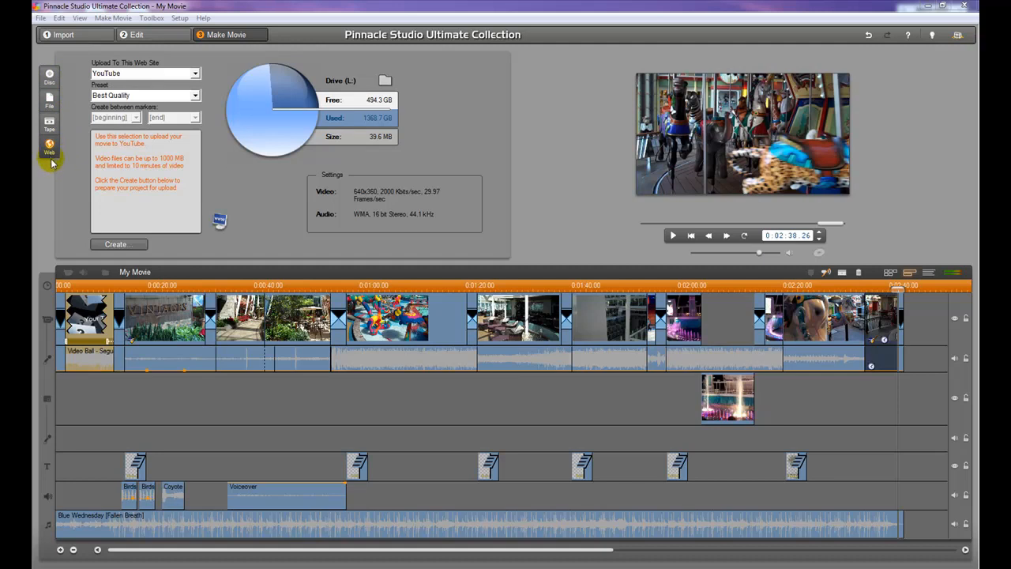
mouse_move(262, 82)
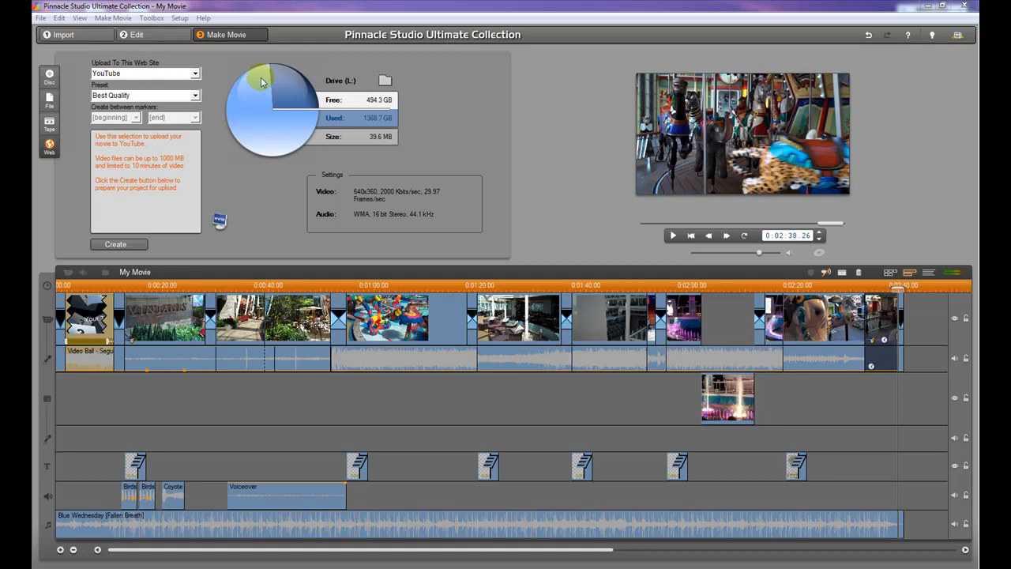
mouse_move(139, 73)
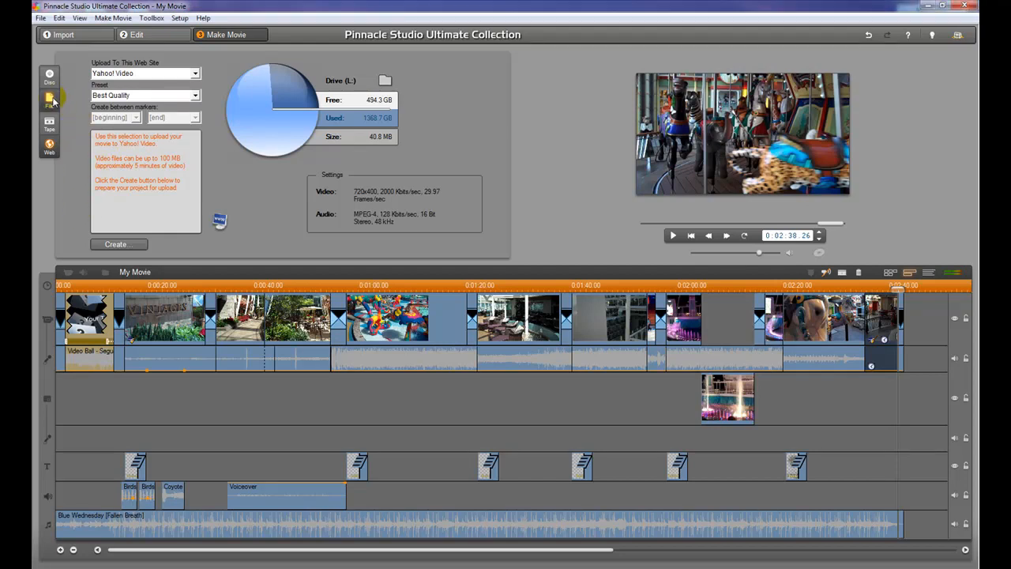
- Make the movie as a file: MPEG-4, HD 1080p preset, 1920x1080 video
click(49, 98)
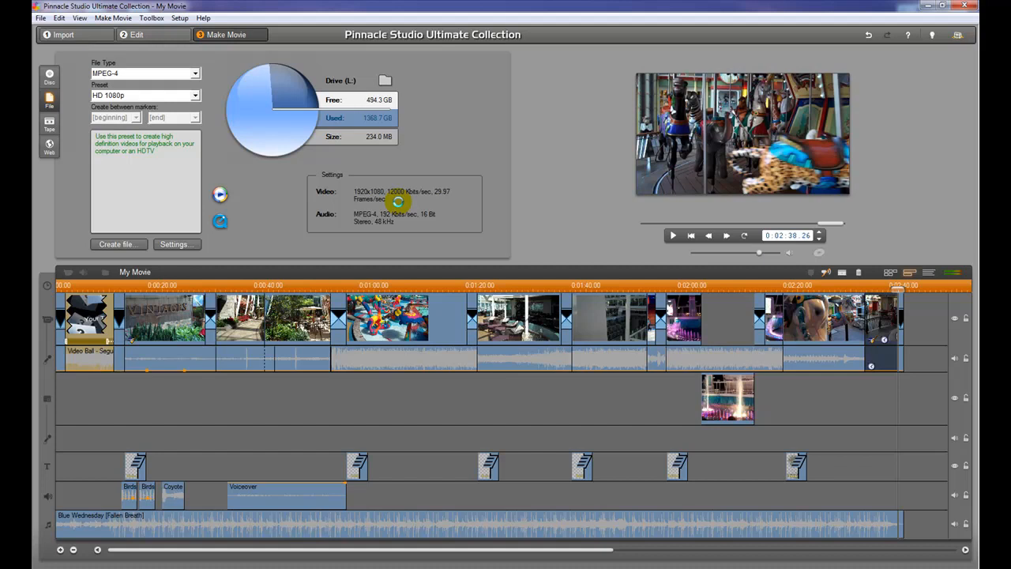
mouse_move(398, 204)
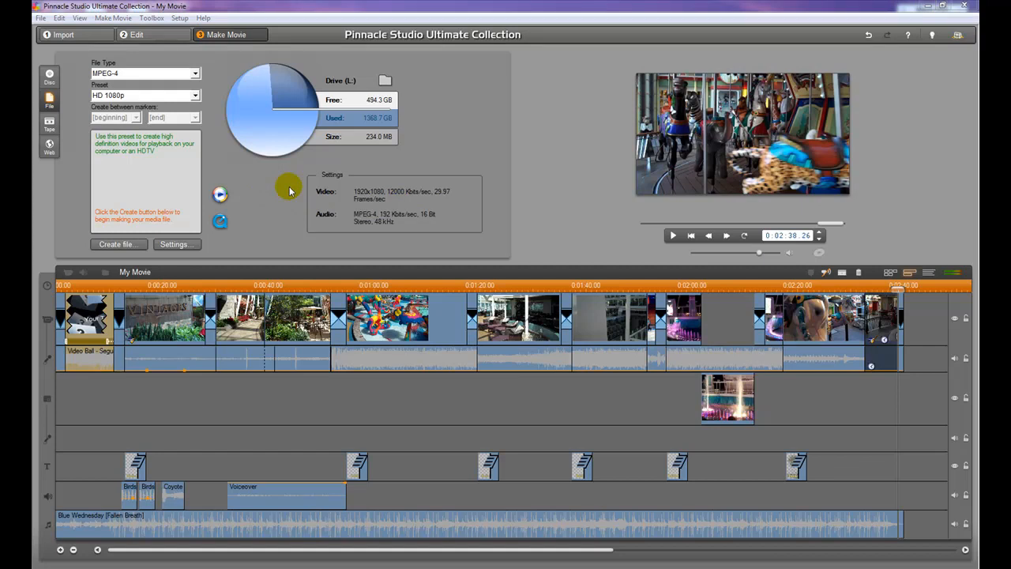
mouse_move(256, 107)
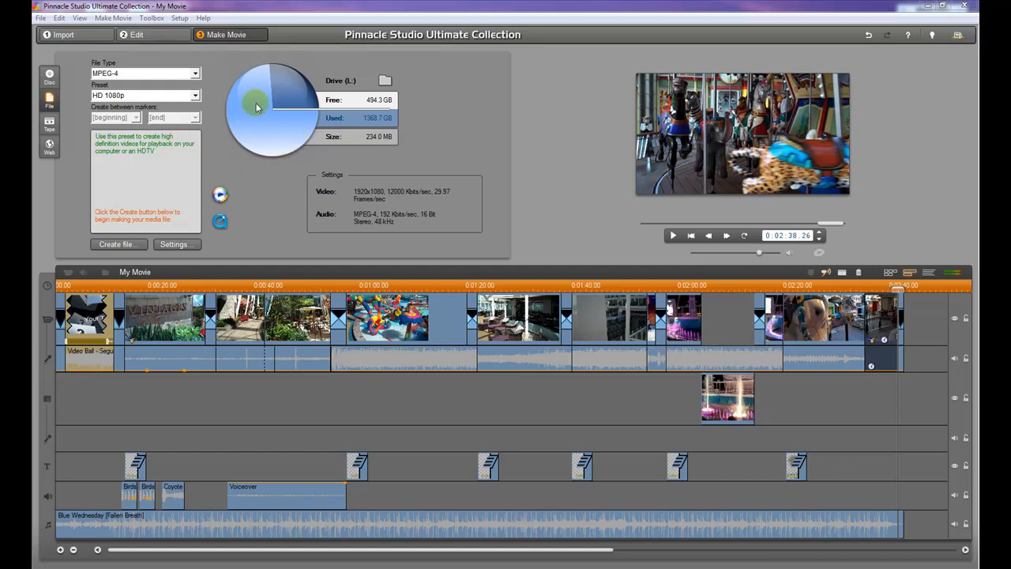
mouse_move(282, 164)
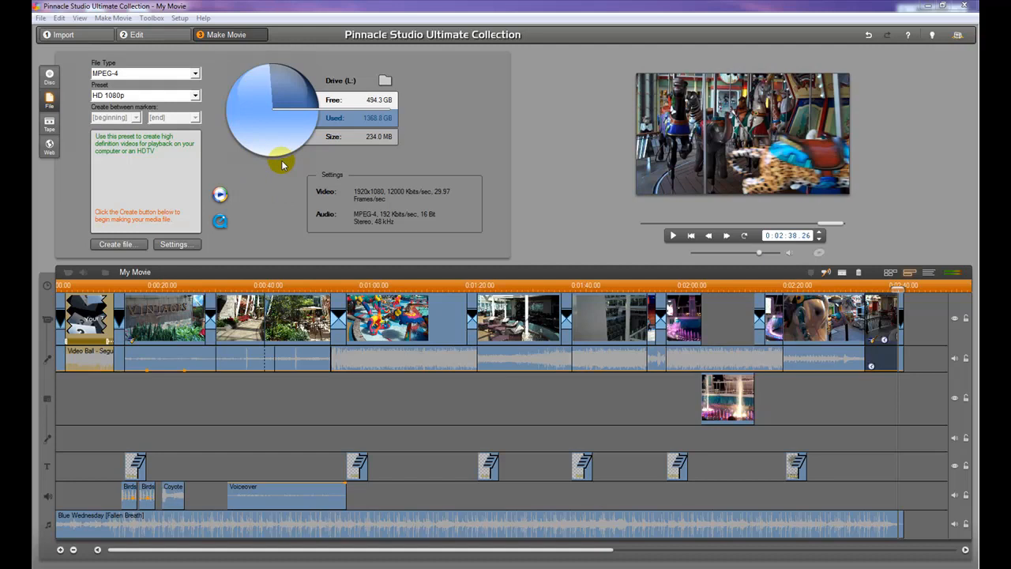
mouse_move(294, 169)
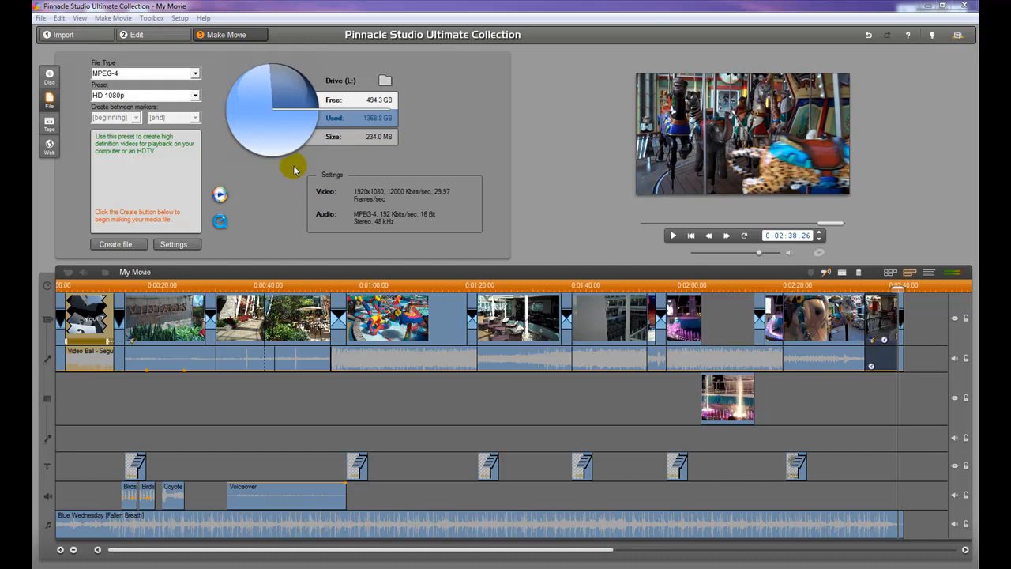
mouse_move(297, 173)
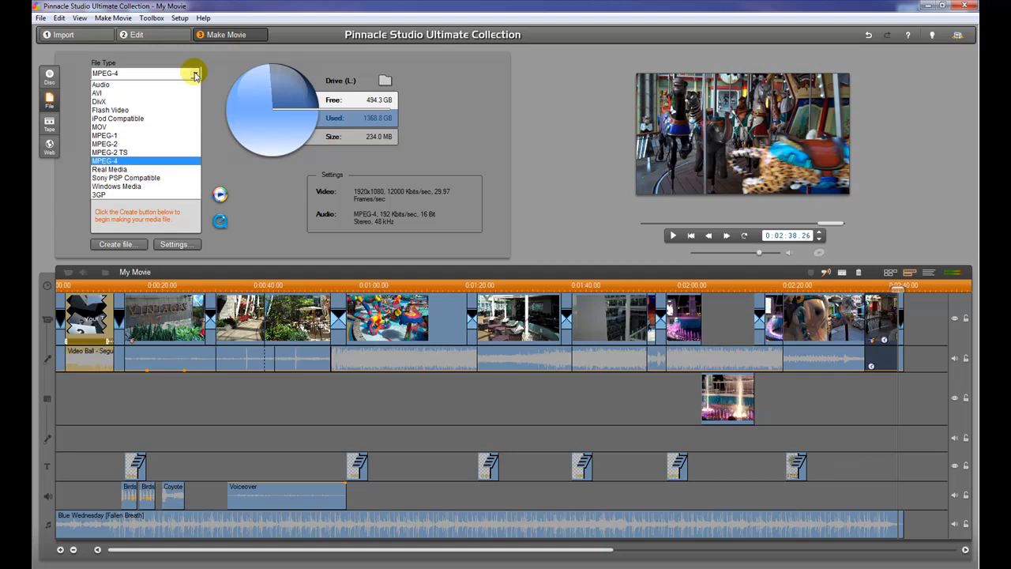
click(105, 162)
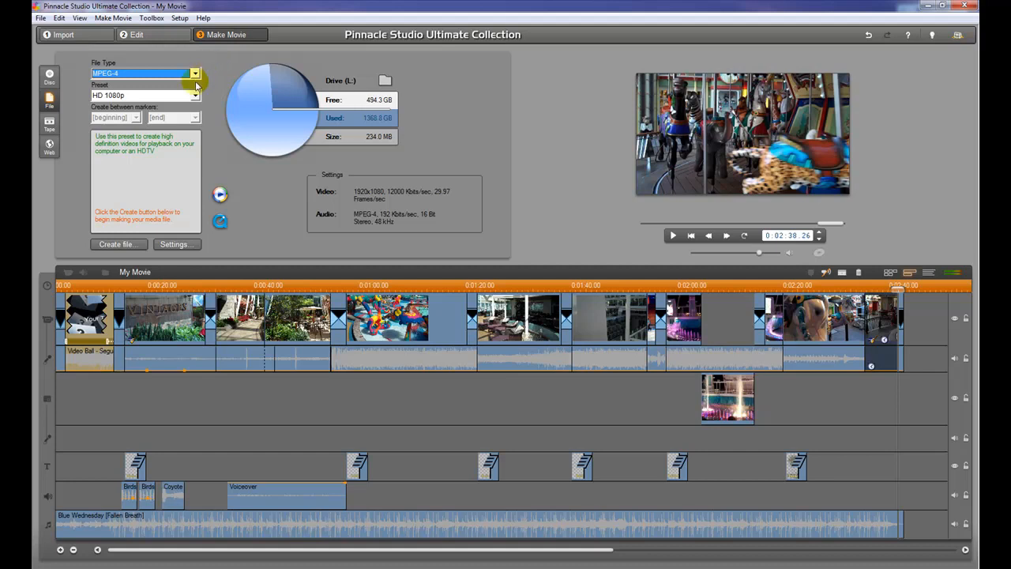
click(194, 96)
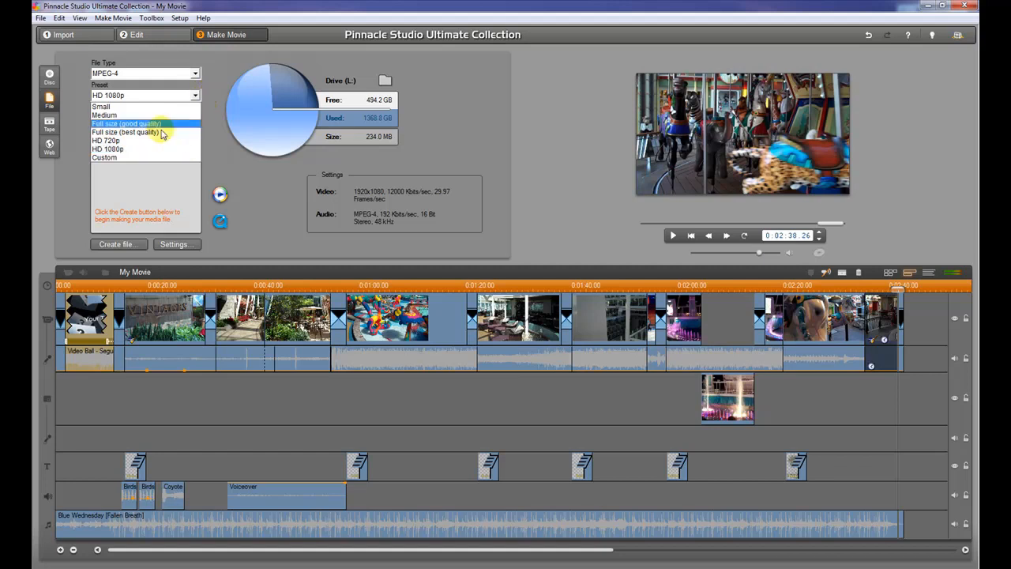
mouse_move(146, 148)
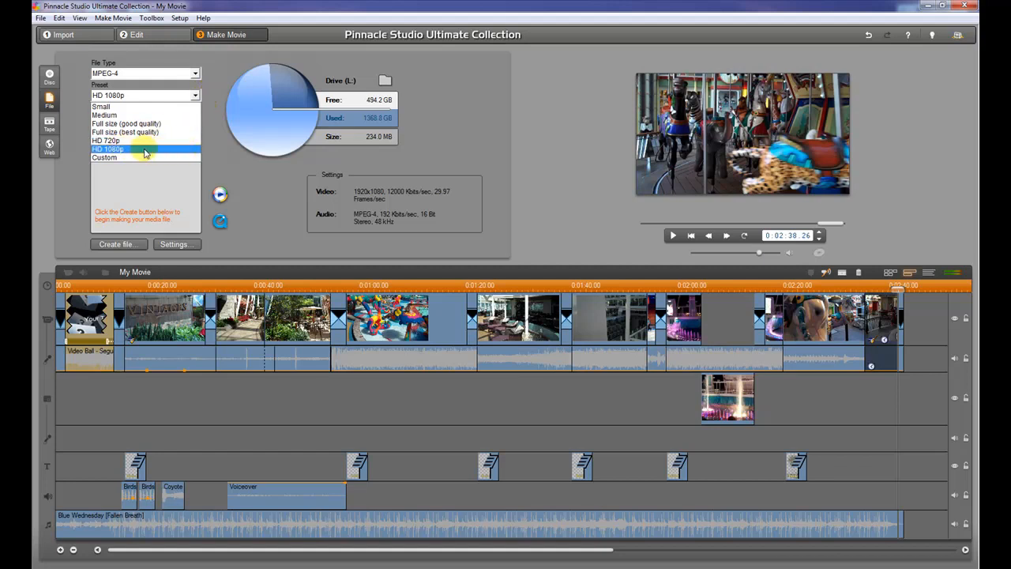
mouse_move(202, 156)
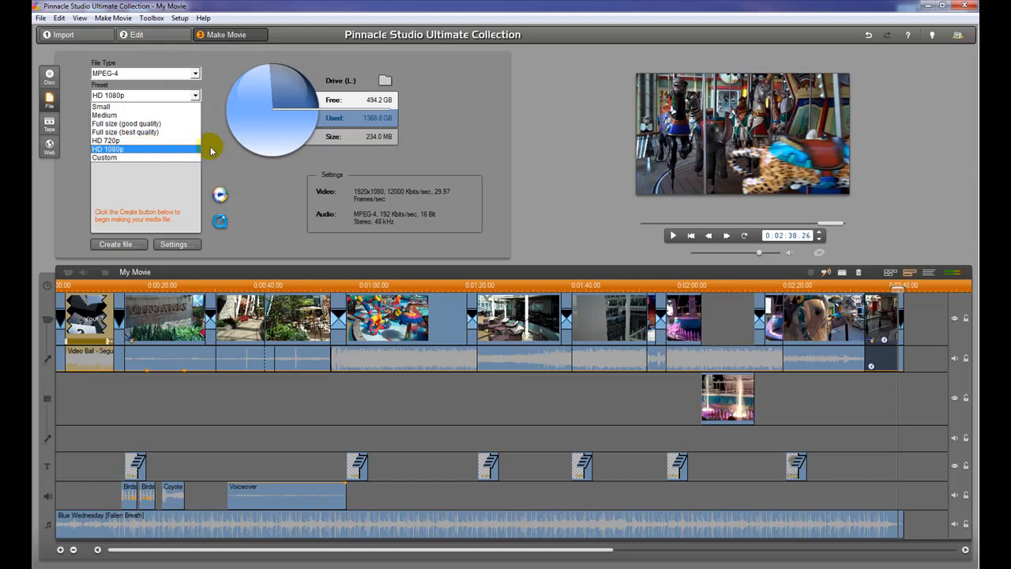
click(108, 149)
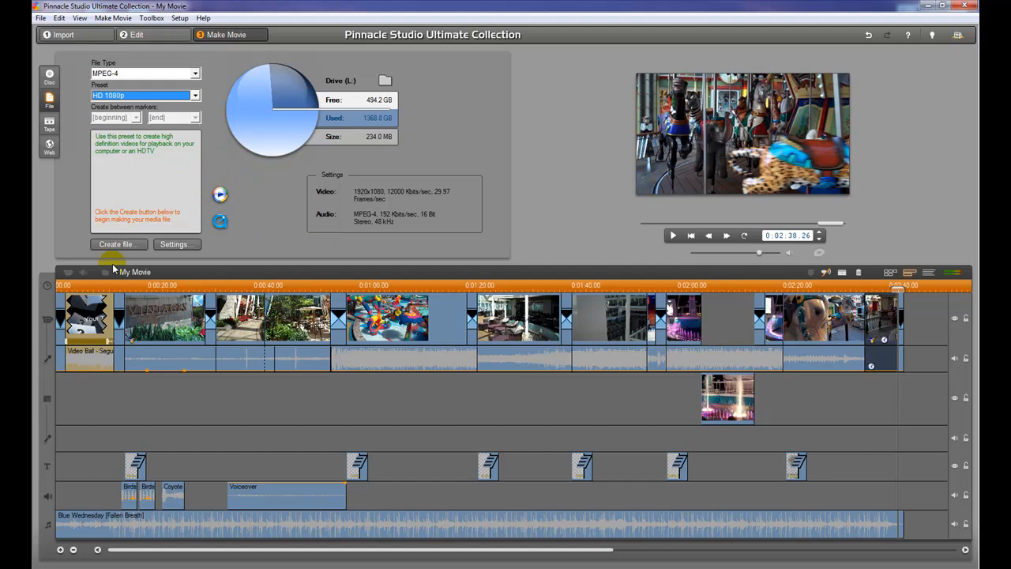
click(117, 243)
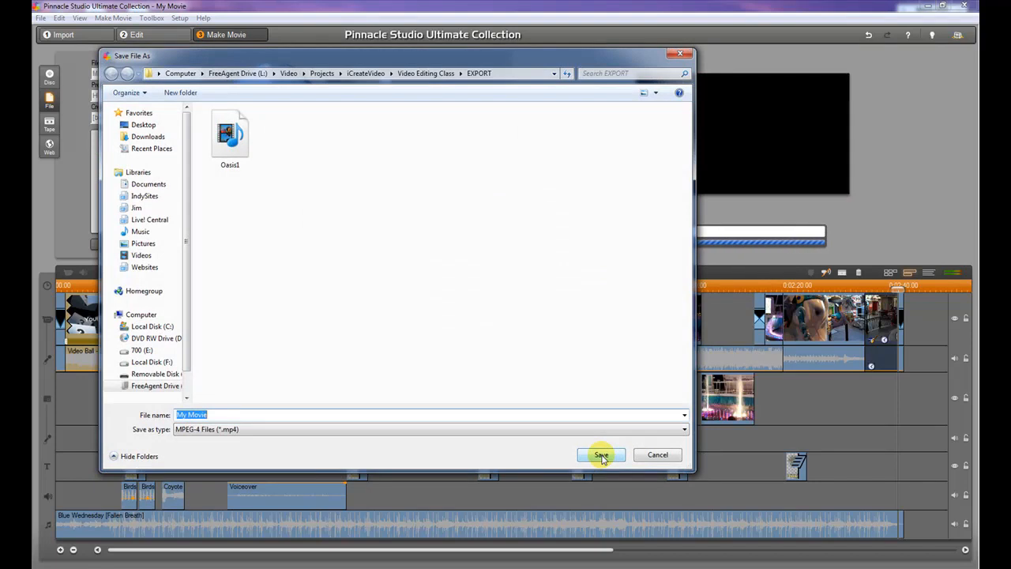
- Start creating the file and rename it from My Movie to Oasis2 in the EXPORT folder
click(601, 455)
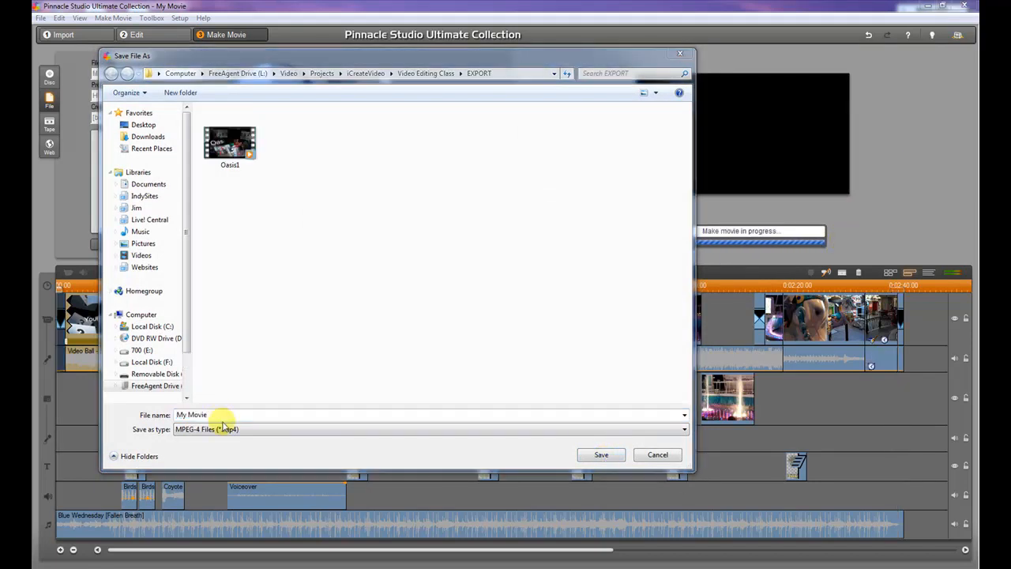
click(222, 414)
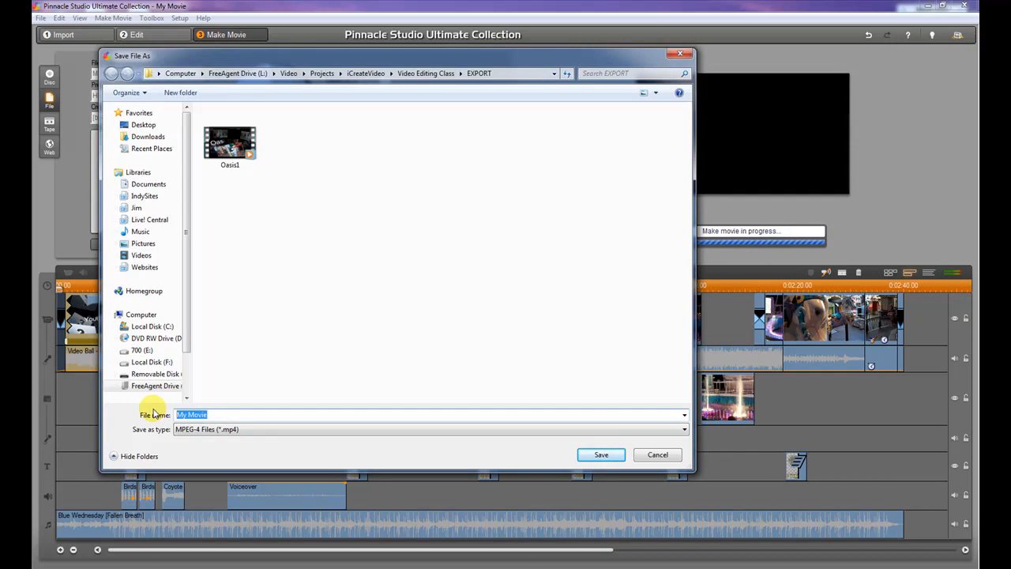
click(230, 142)
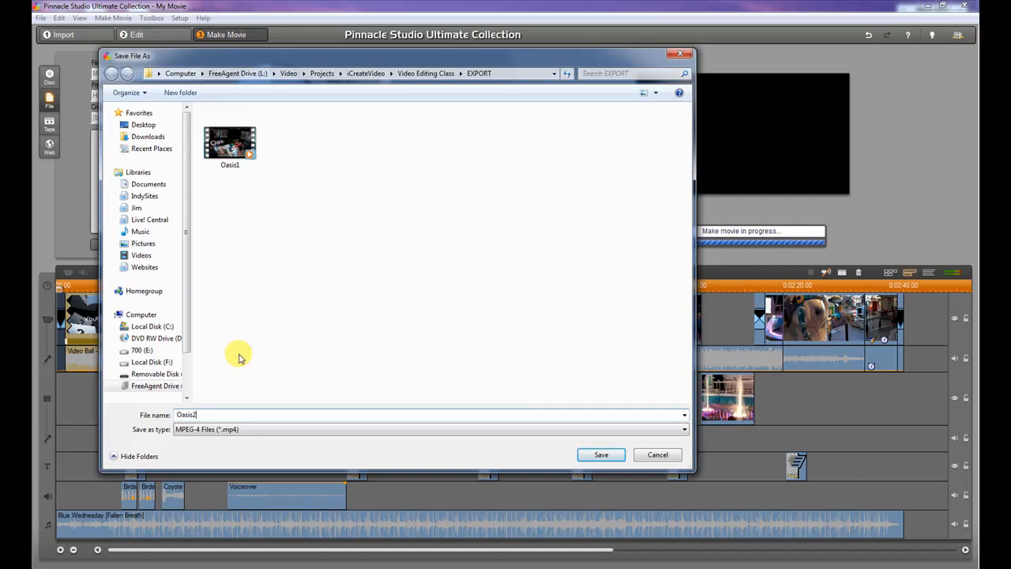
mouse_move(601, 455)
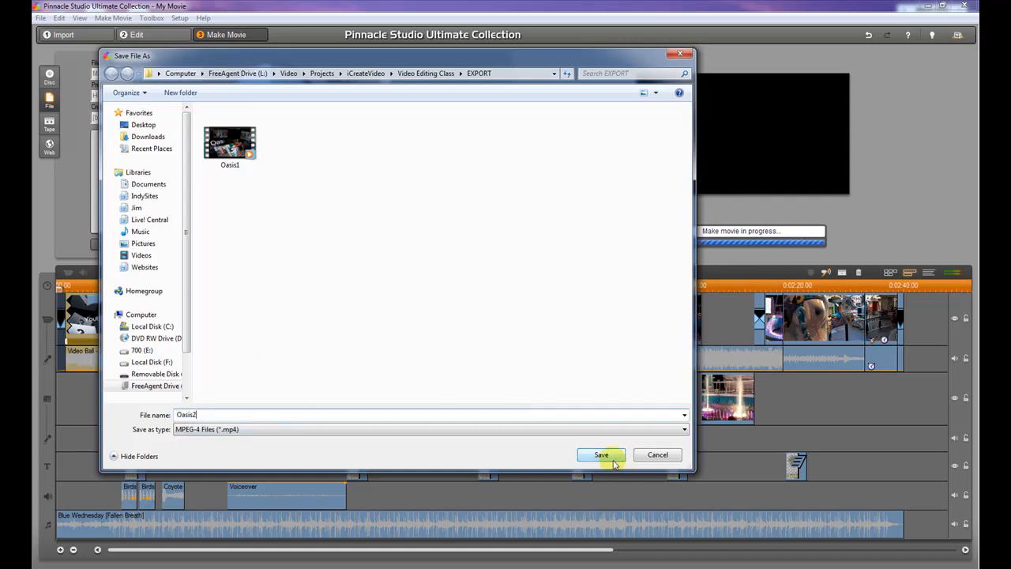
- Save Oasis2.mp4 and begin rendering the movie
click(600, 455)
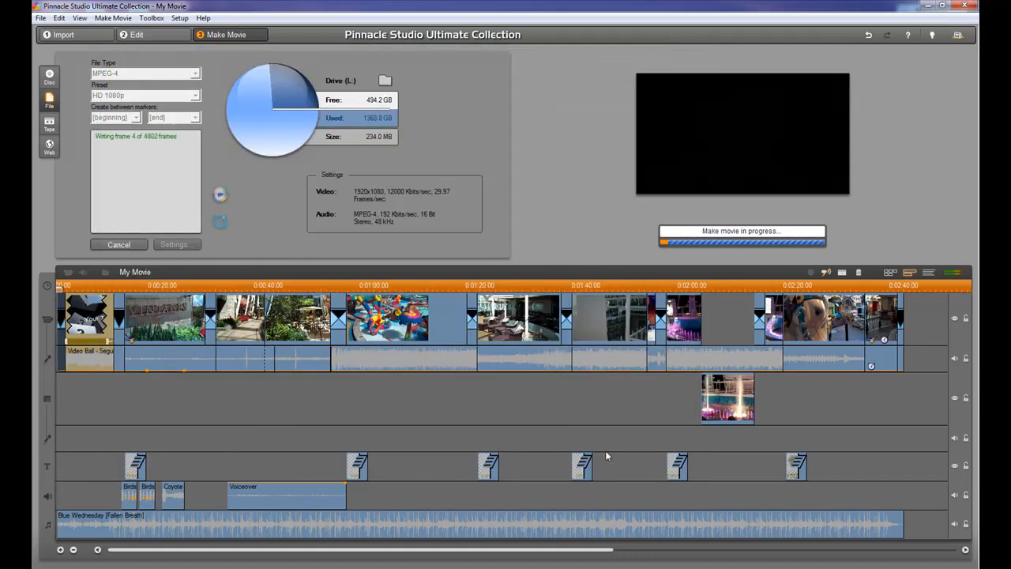
mouse_move(608, 401)
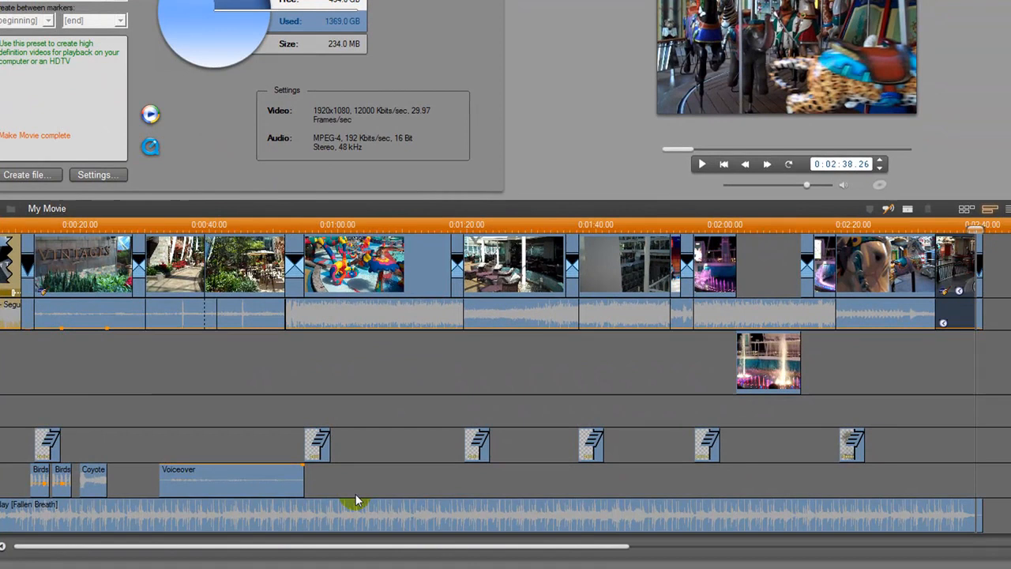
mouse_move(755, 362)
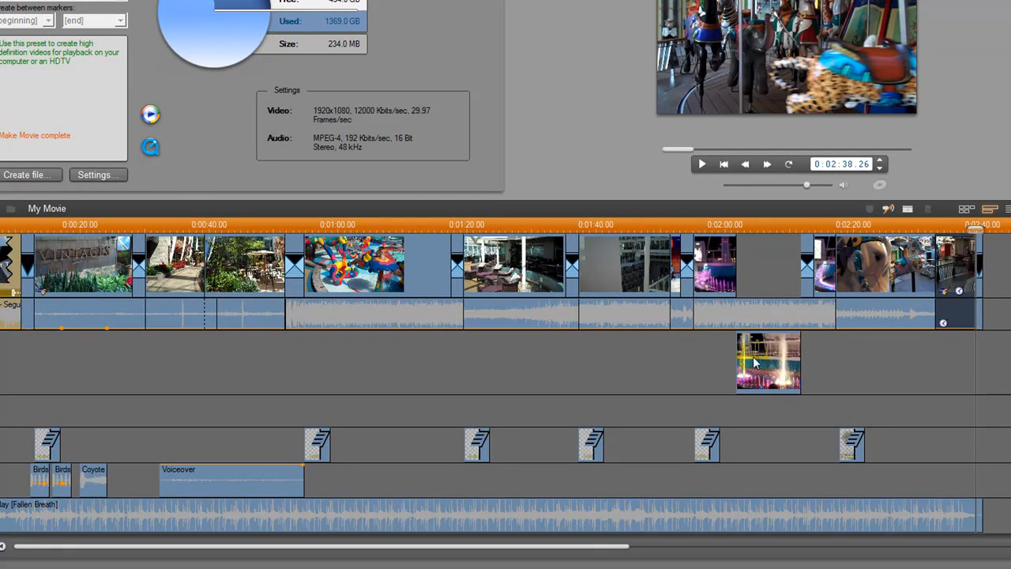
mouse_move(758, 102)
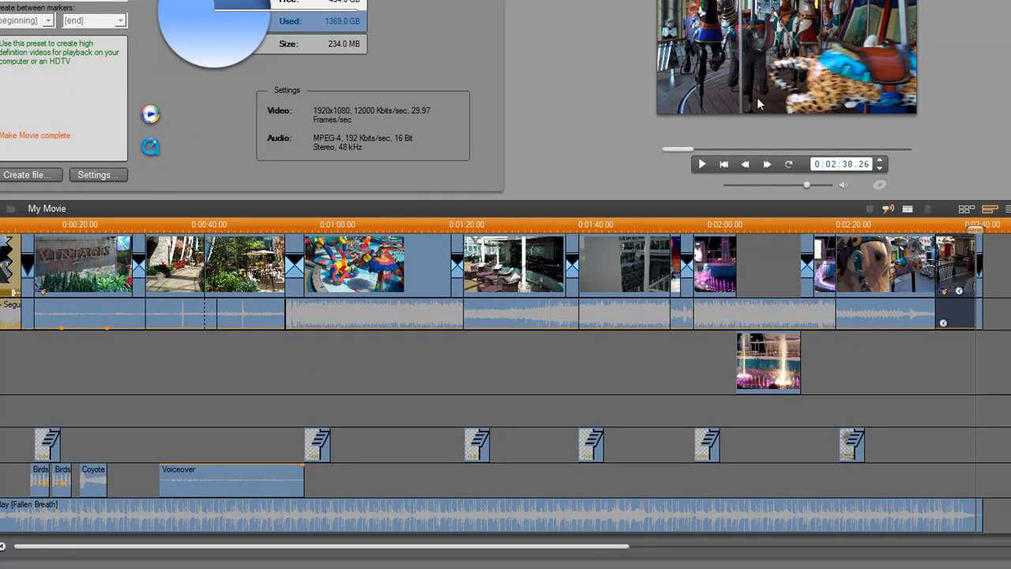